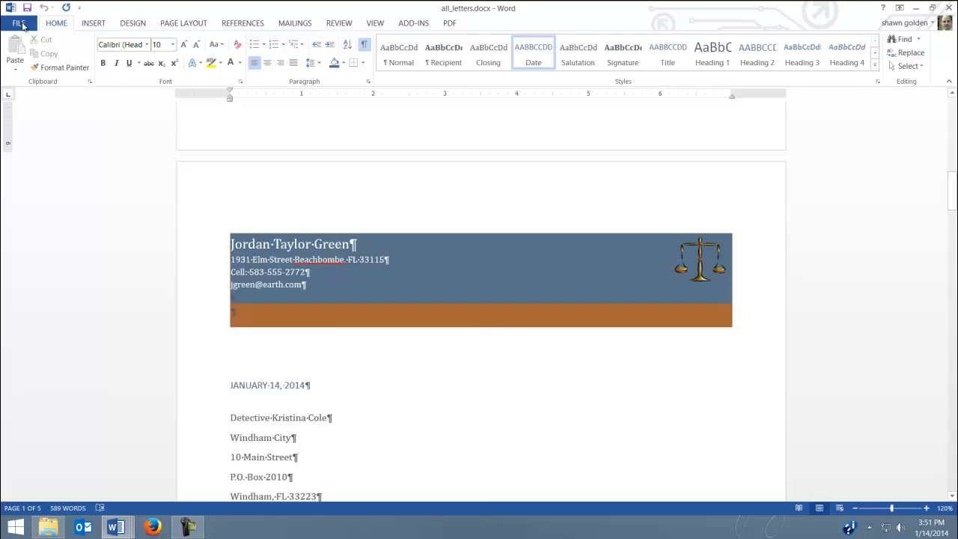
# Create a new blank document and set its page orientation to landscape.
pyautogui.click(21, 24)
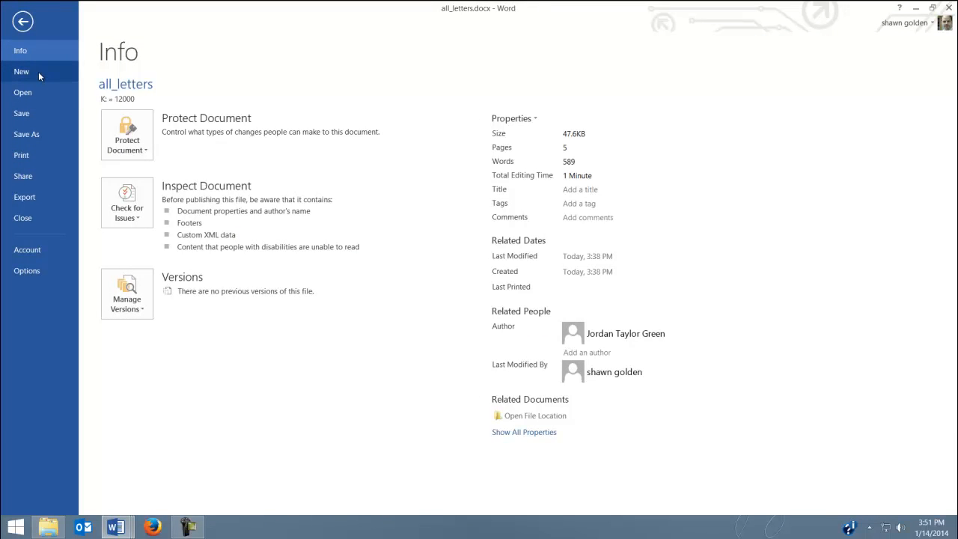
pyautogui.click(18, 72)
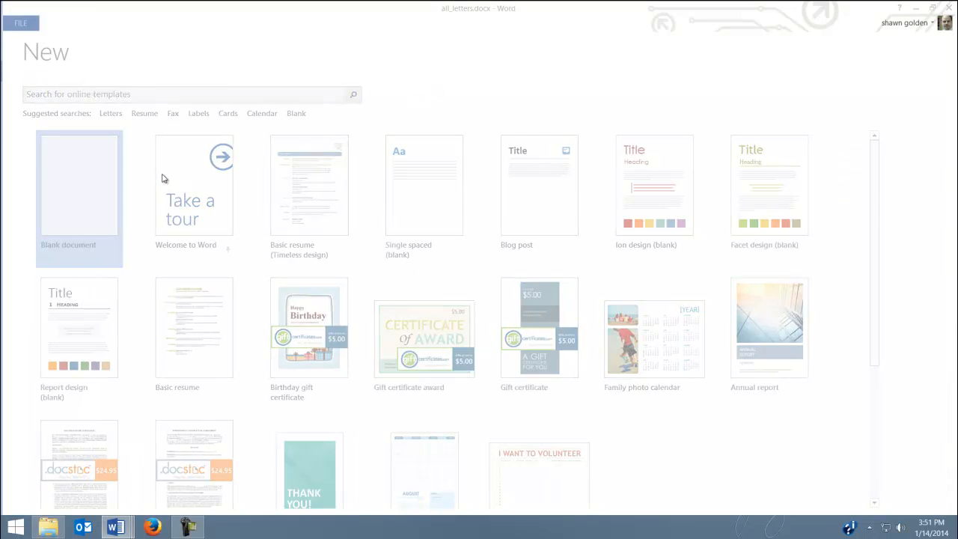
pyautogui.click(78, 183)
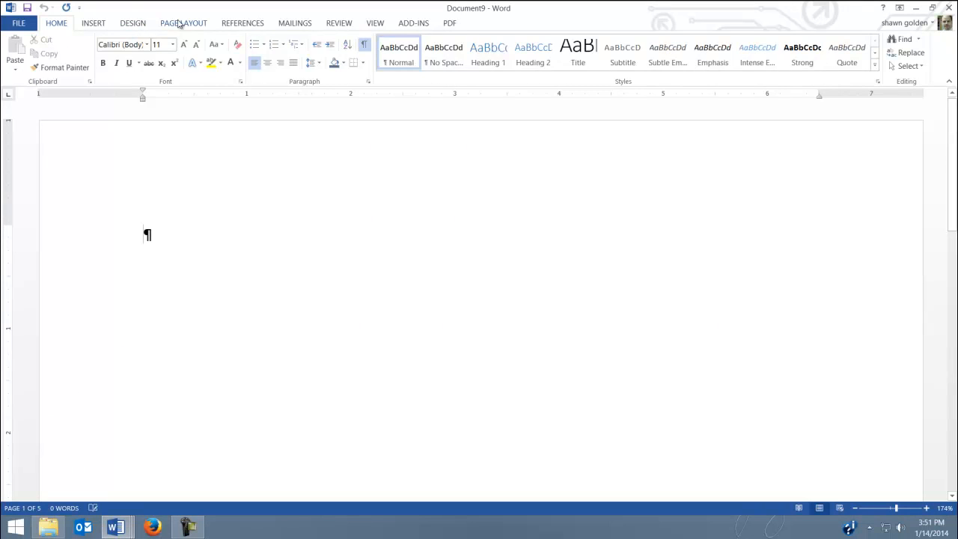
pyautogui.click(183, 23)
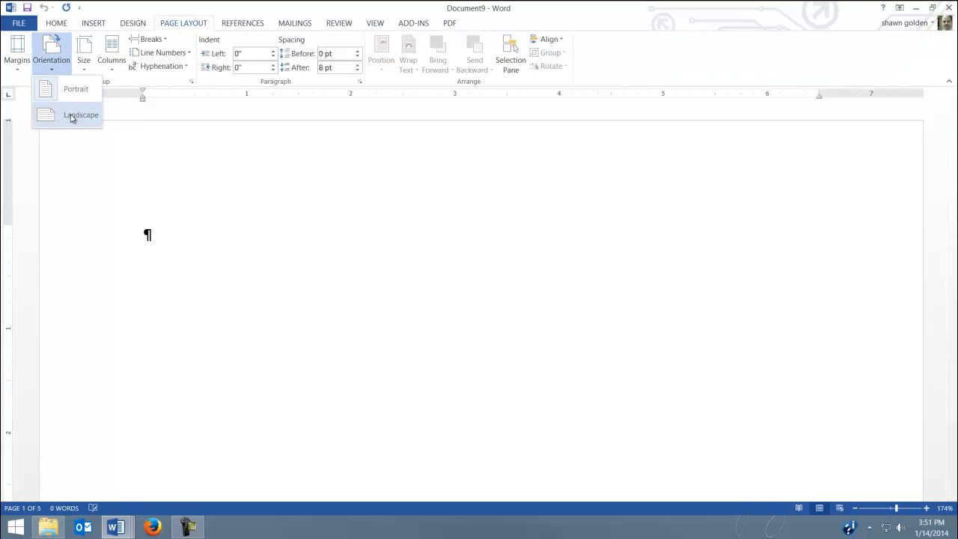
pyautogui.click(81, 114)
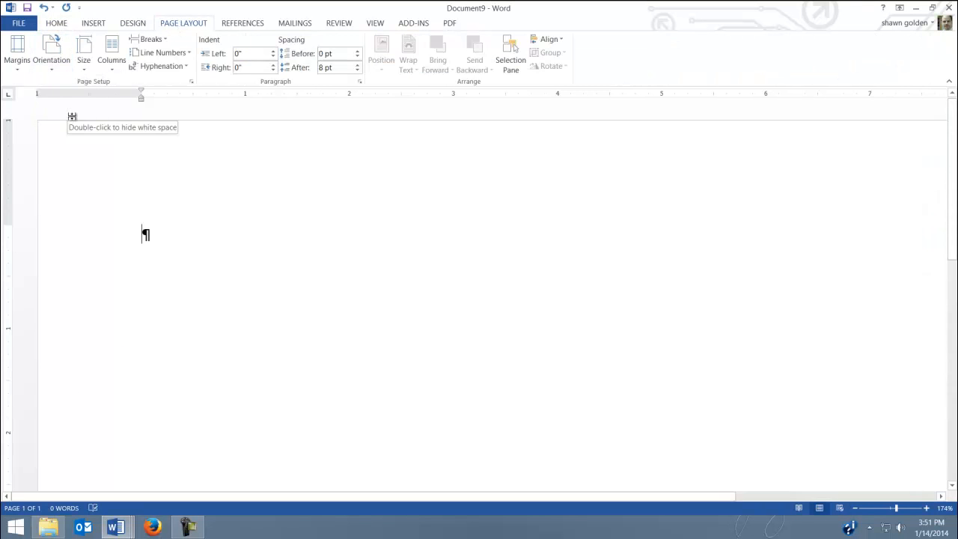
pyautogui.moveTo(165, 167)
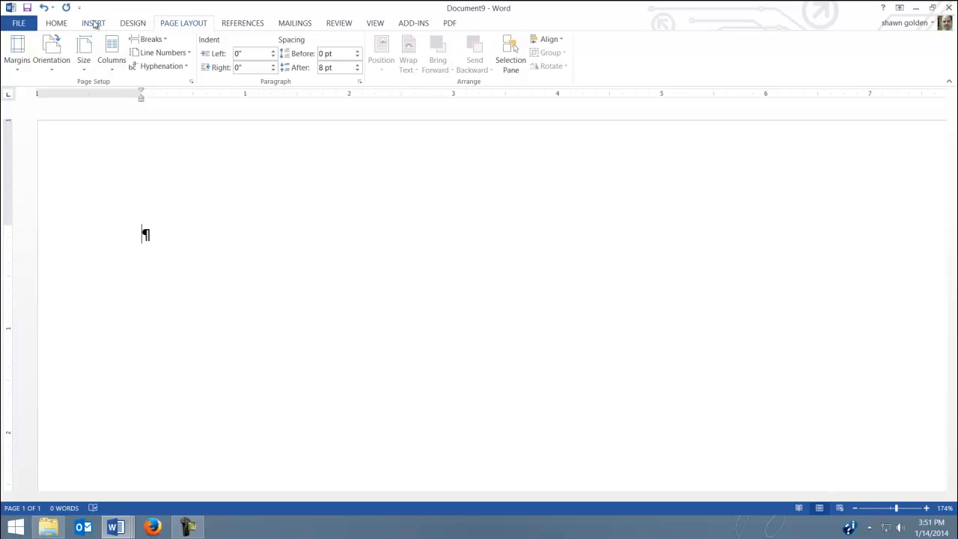
pyautogui.moveTo(306, 24)
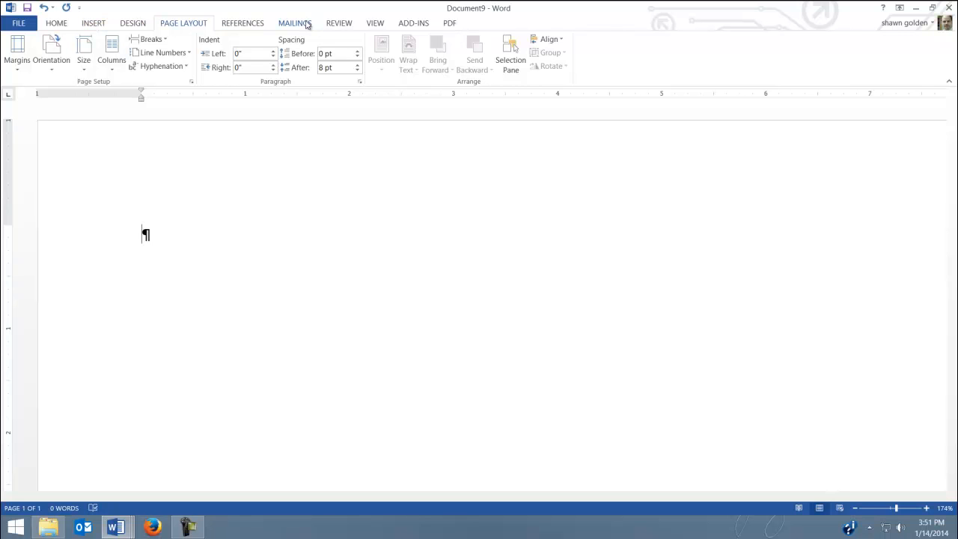
# Start a Directory-type mail merge from the Mailings tools.
pyautogui.click(302, 23)
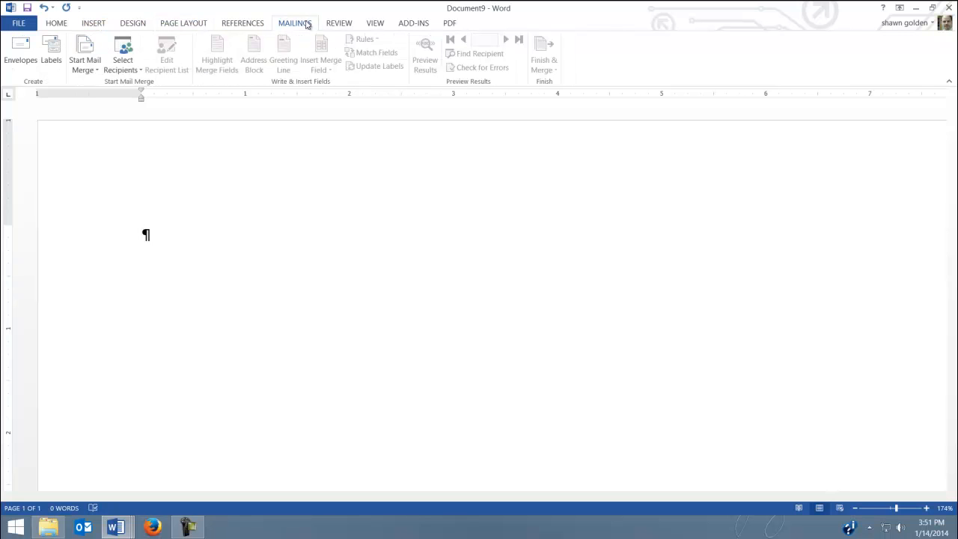
pyautogui.moveTo(81, 45)
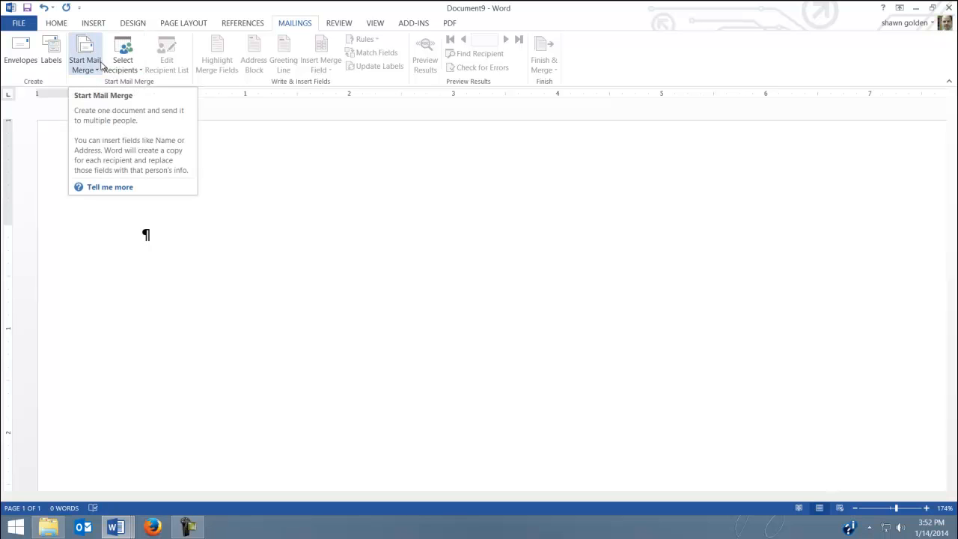
pyautogui.click(84, 48)
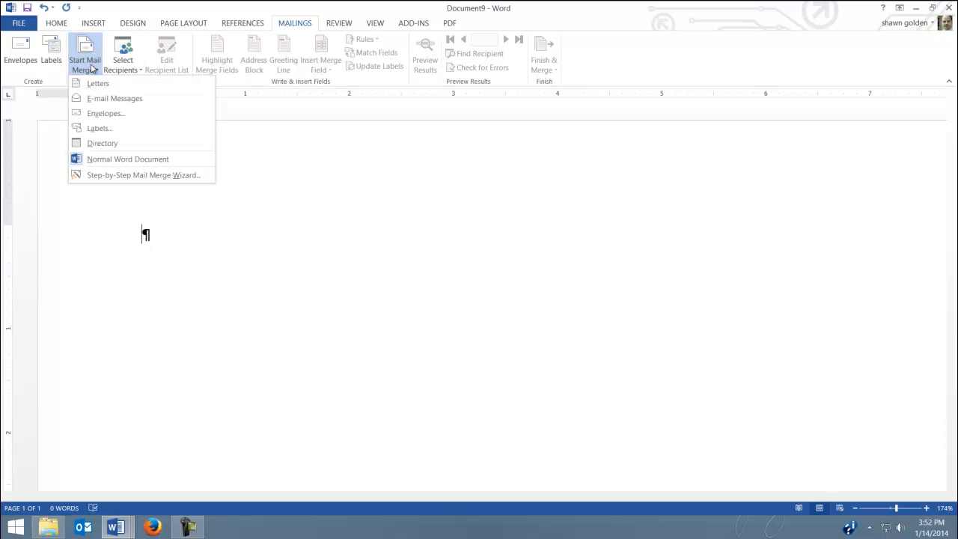
pyautogui.moveTo(100, 129)
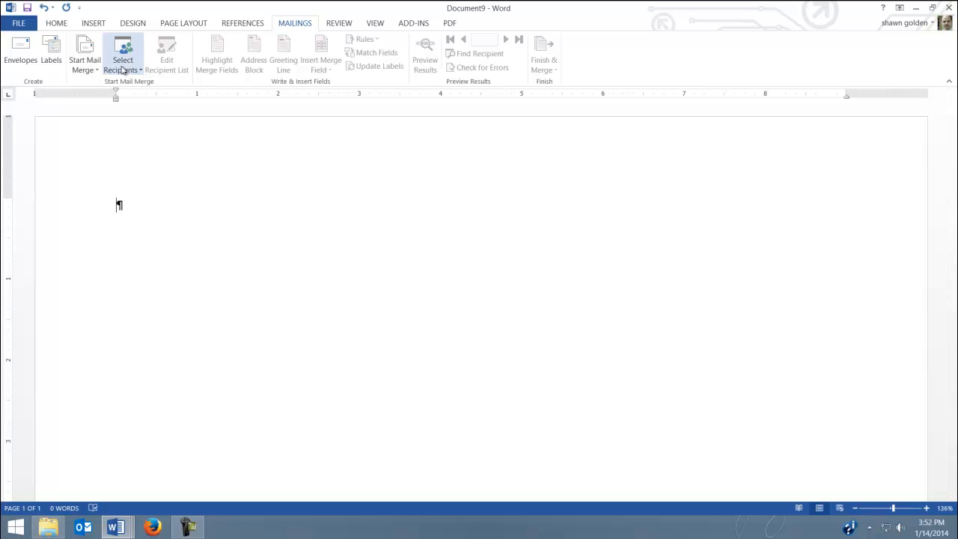
# Attach Green Prospective Employers.mdb from the 12000 folder as the recipient list.
pyautogui.click(126, 54)
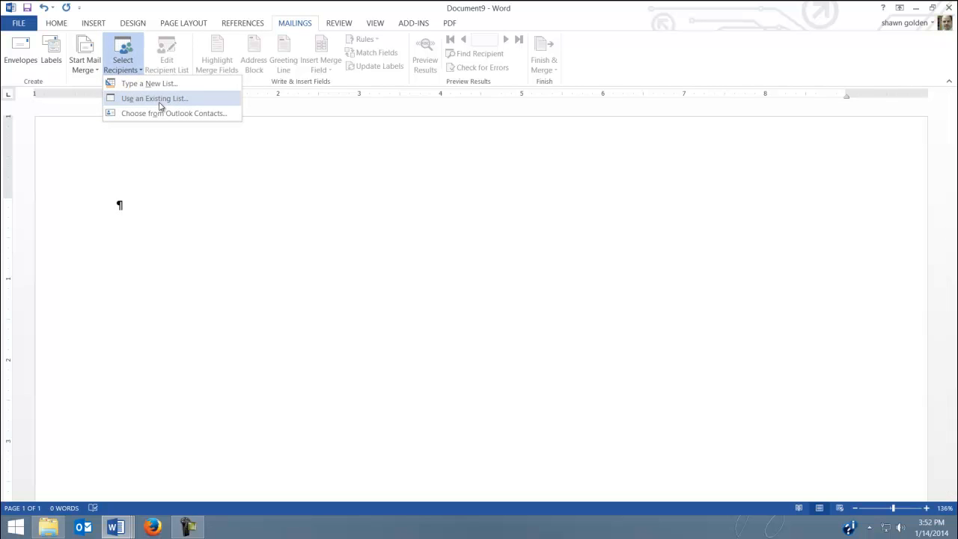
pyautogui.click(152, 99)
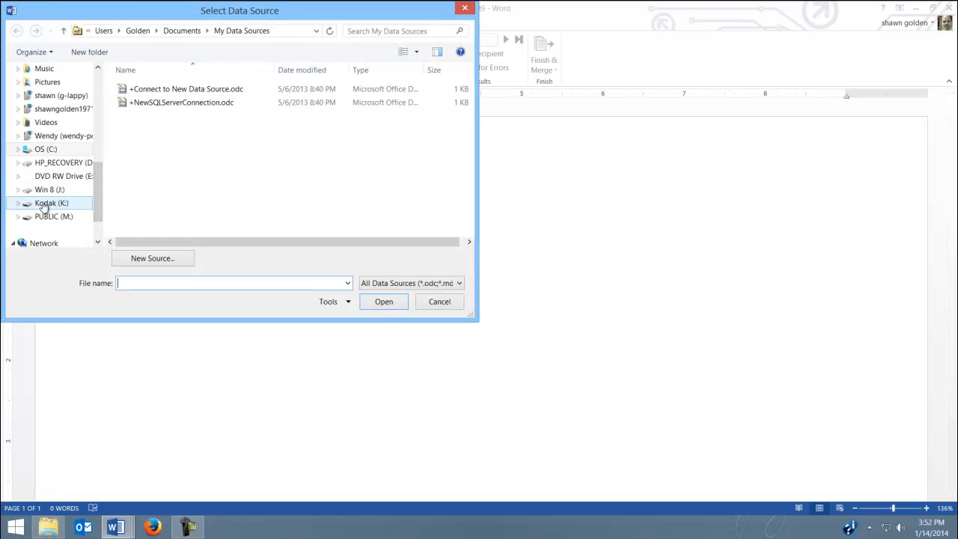
pyautogui.doubleClick(50, 204)
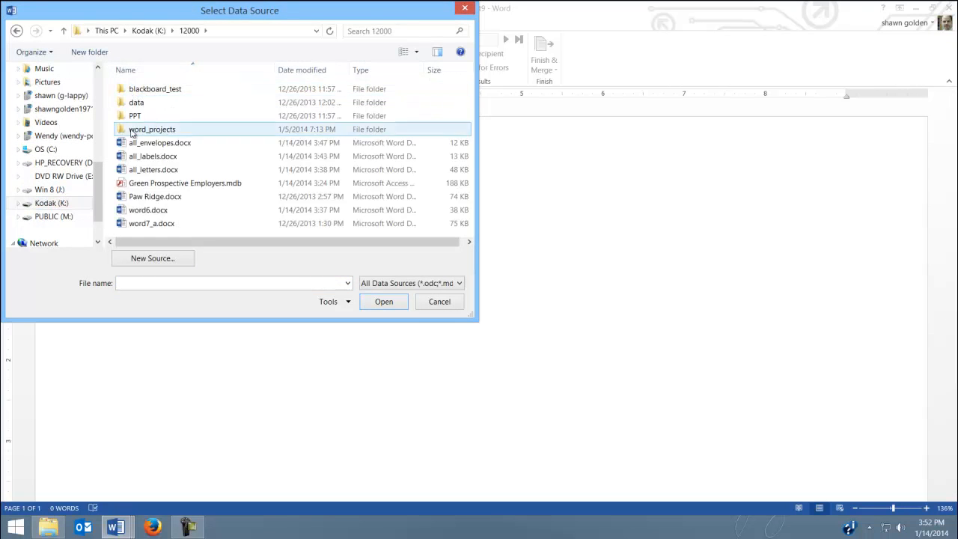
pyautogui.click(438, 301)
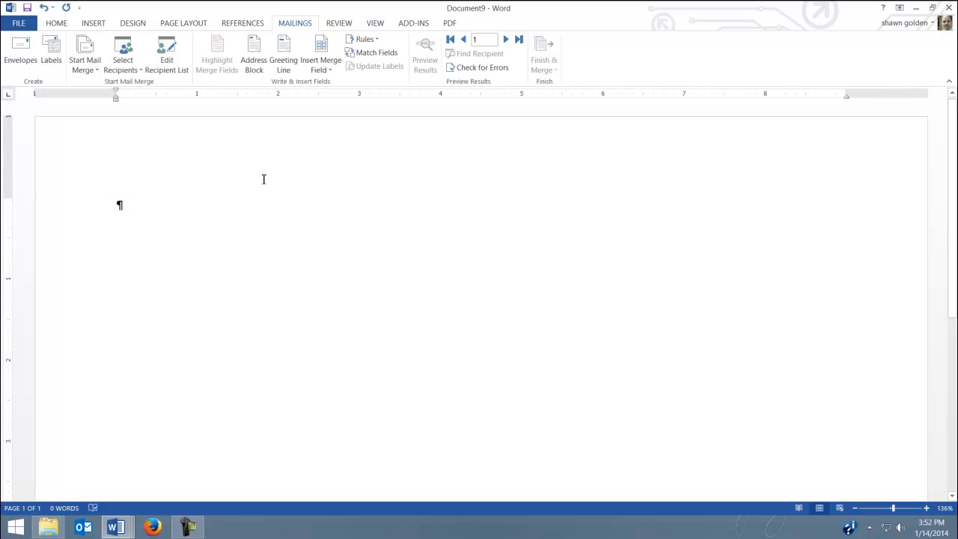
pyautogui.moveTo(317, 93)
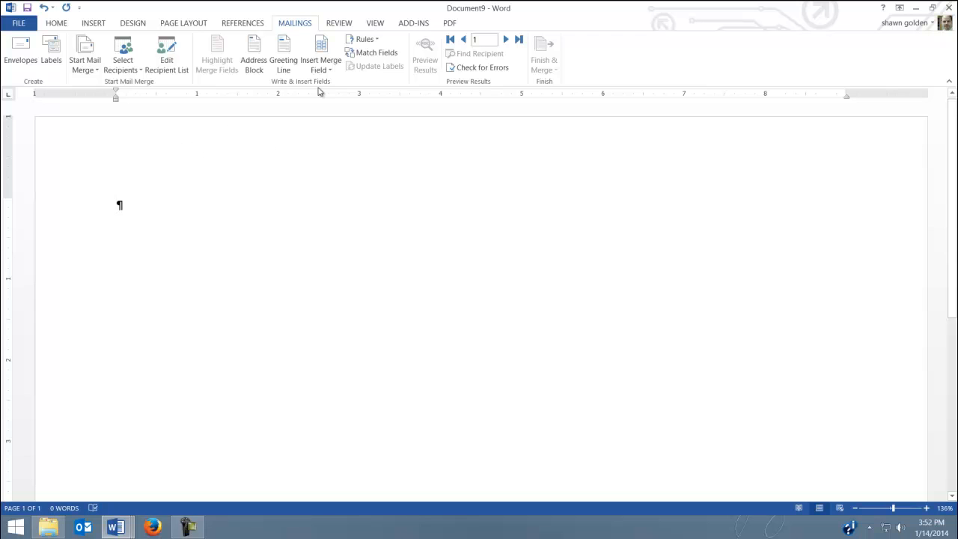
pyautogui.click(321, 54)
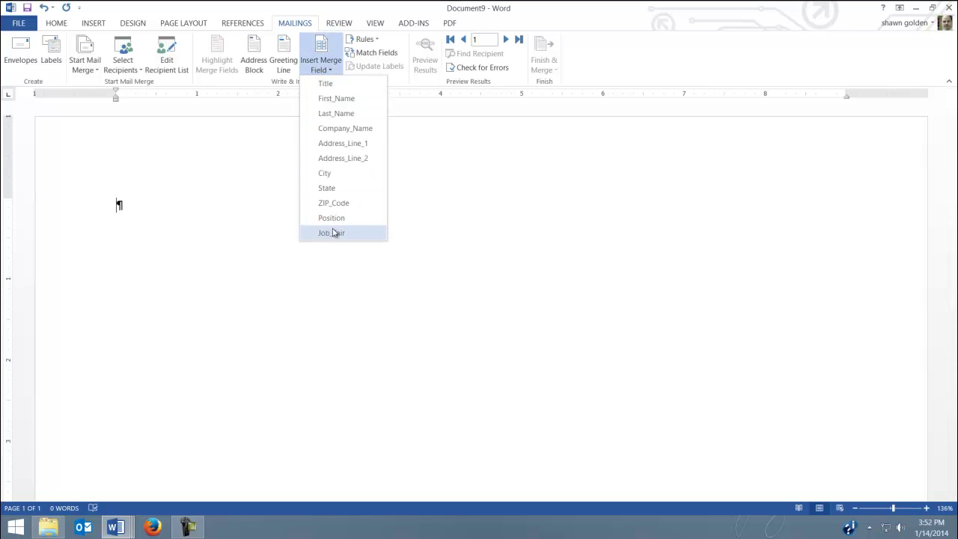
pyautogui.moveTo(333, 218)
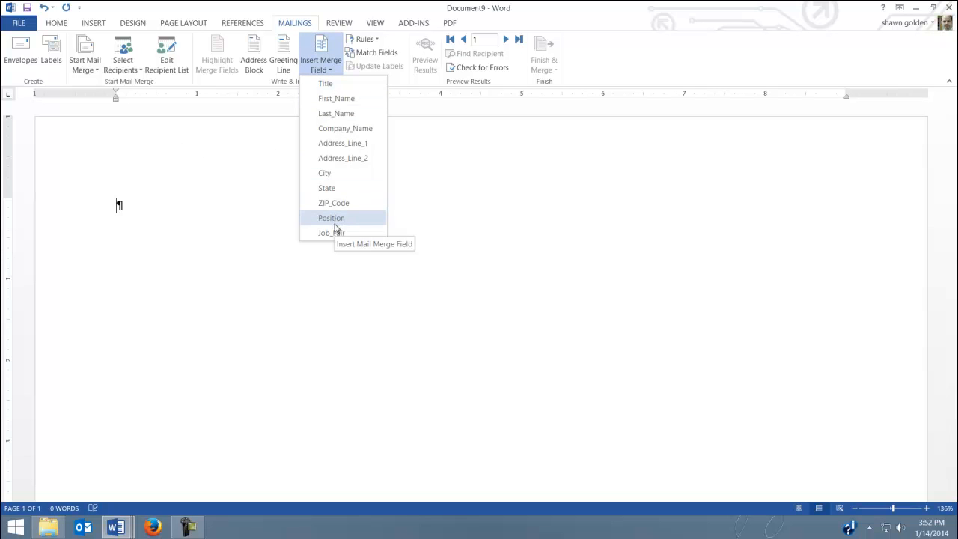
pyautogui.moveTo(341, 129)
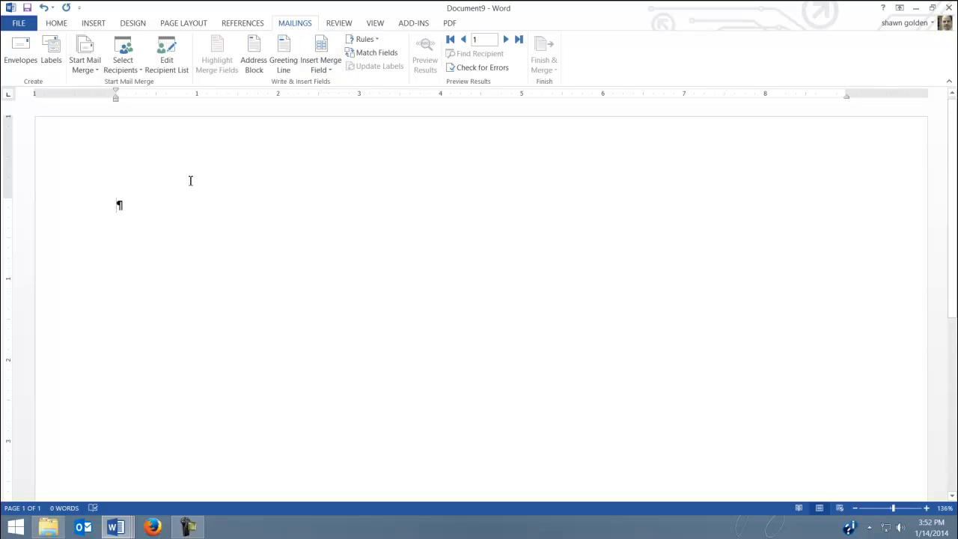
pyautogui.moveTo(192, 178)
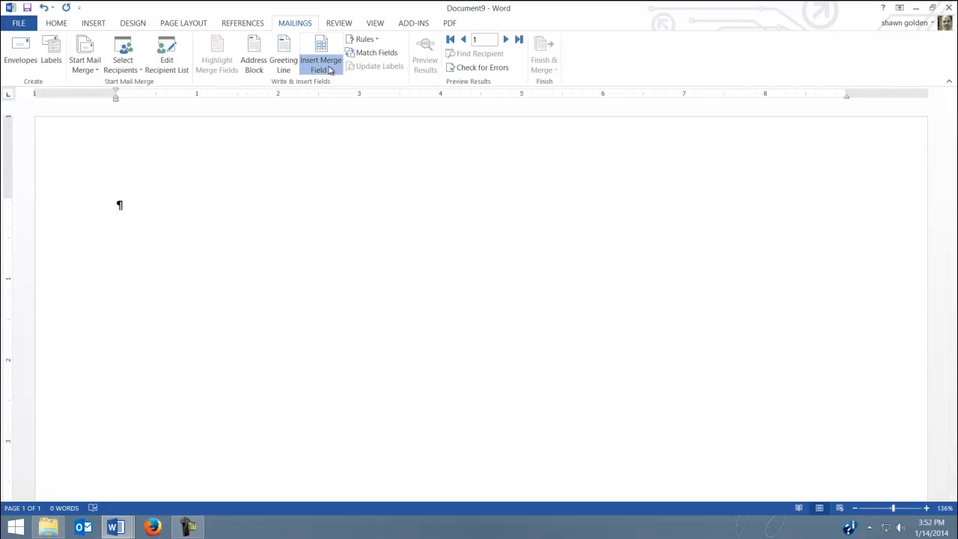
# Insert merge fields Title, First_Name, Last_Name and Company_Name separated by commas.
pyautogui.click(318, 54)
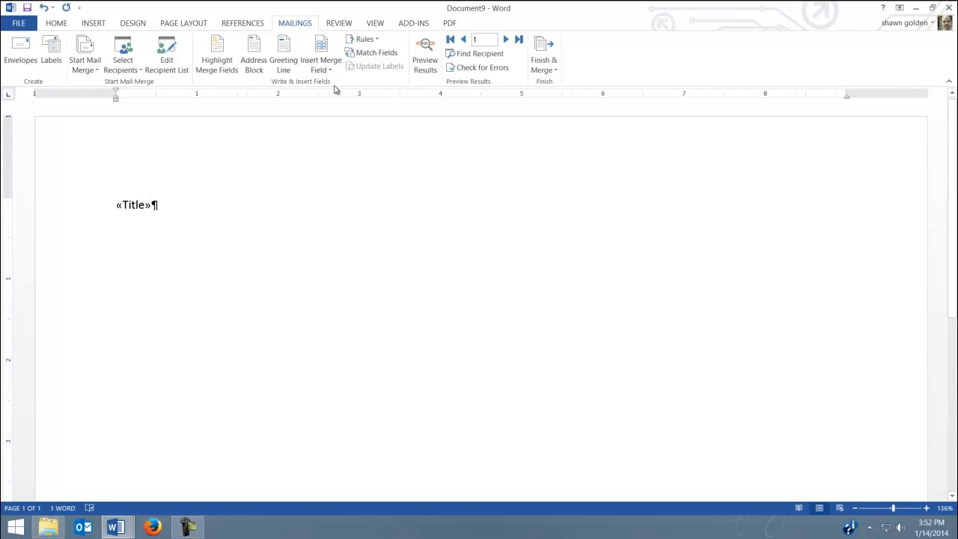
pyautogui.write(',')
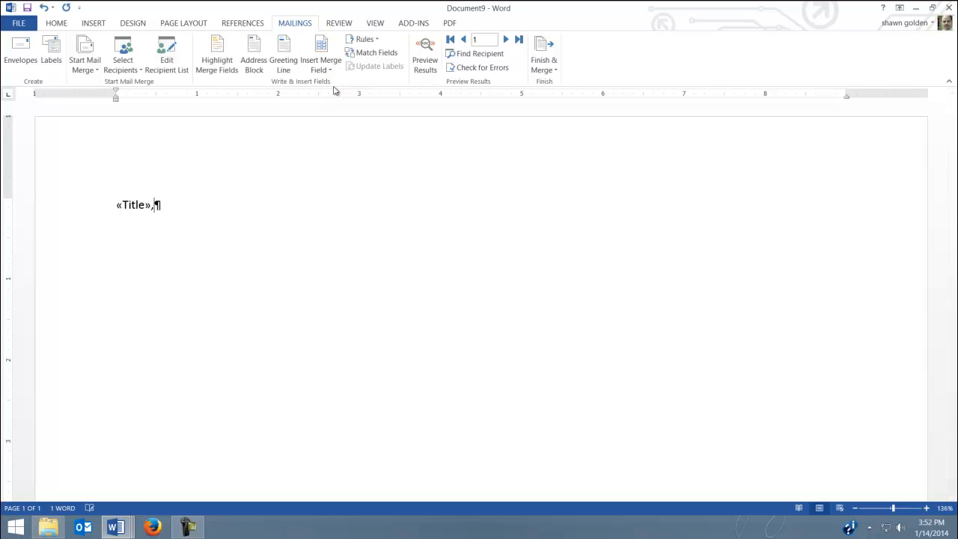
pyautogui.click(318, 45)
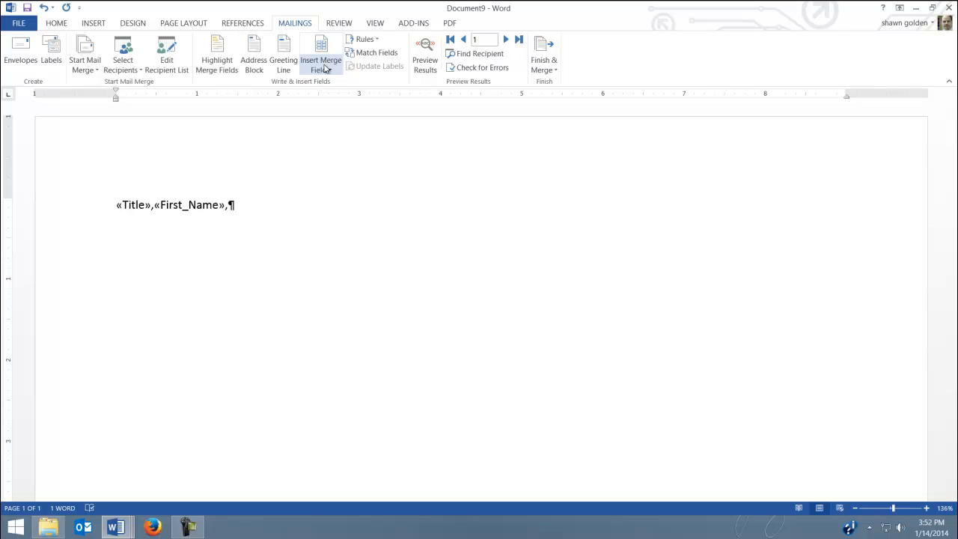
pyautogui.click(327, 52)
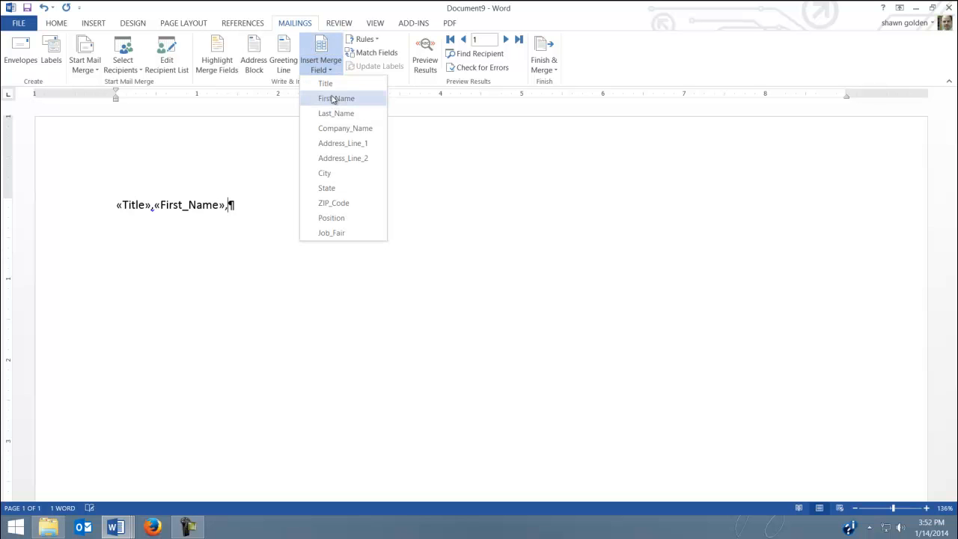
pyautogui.click(336, 113)
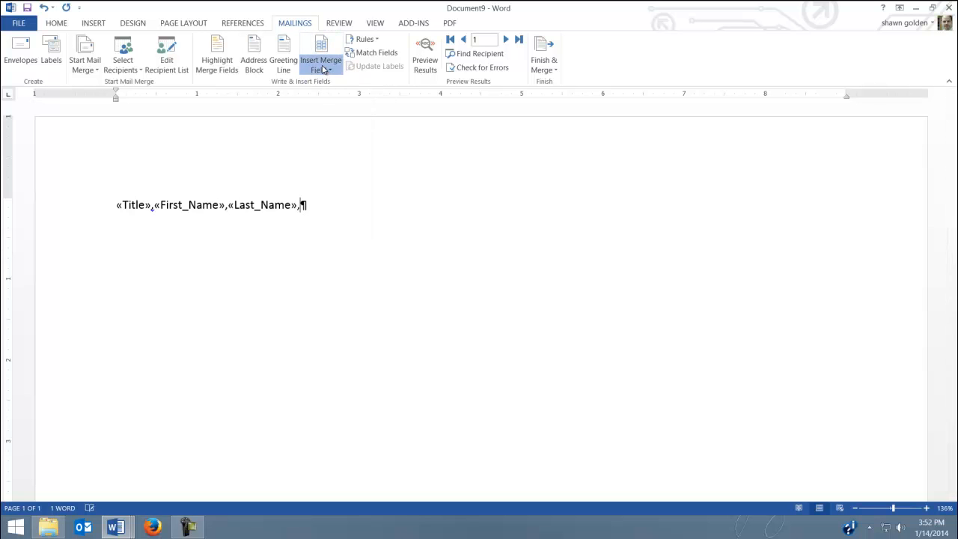
pyautogui.click(323, 57)
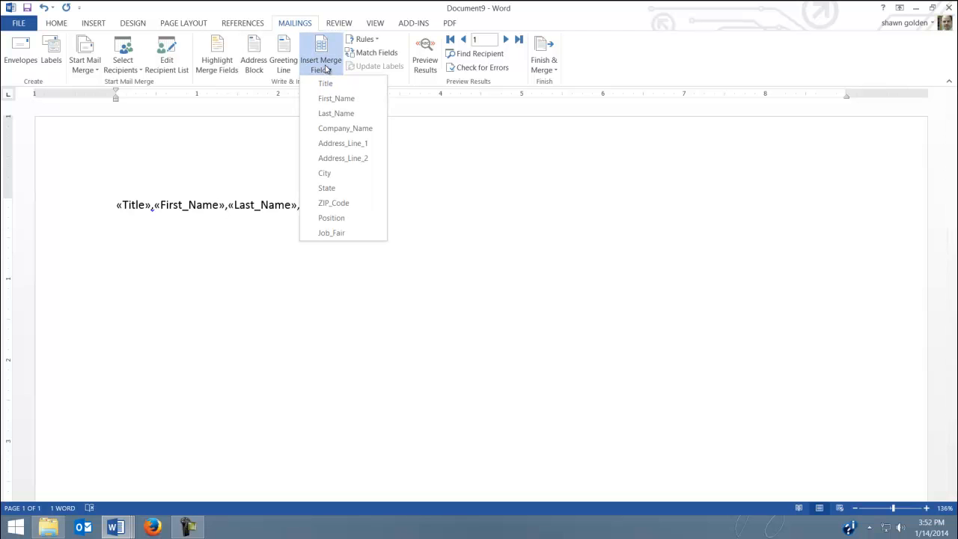
pyautogui.click(345, 129)
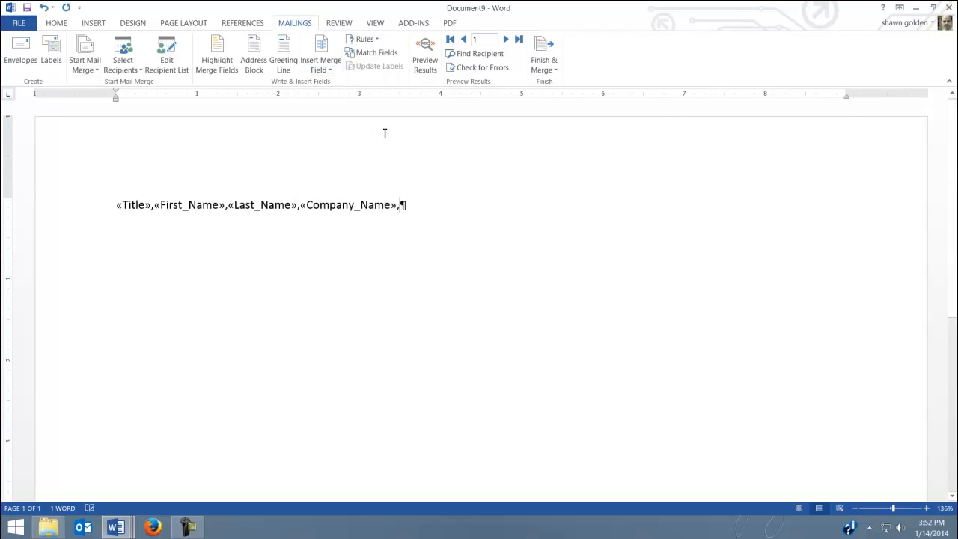
# Insert the remaining fields Address_Line_1, Address_Line_2, City, State and ZIP_Code.
pyautogui.click(325, 54)
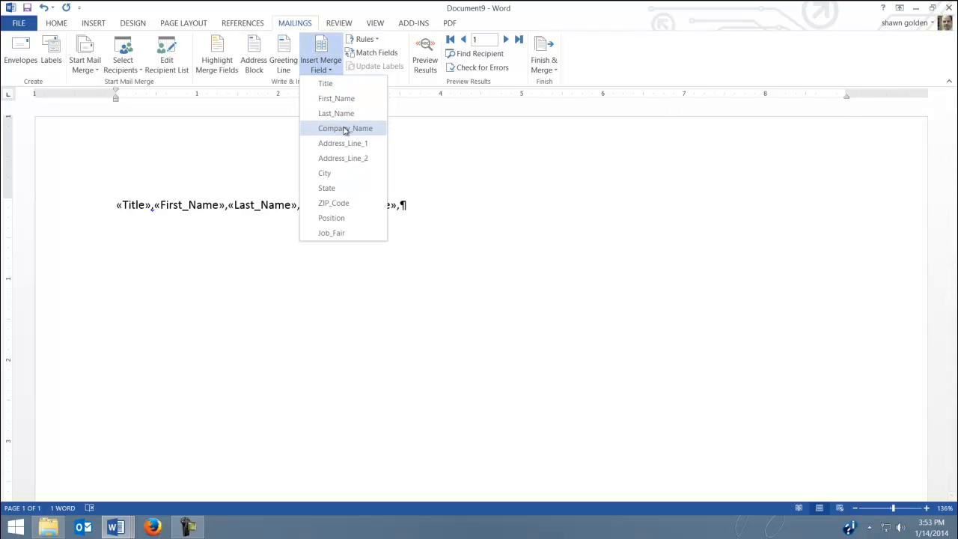
pyautogui.click(345, 143)
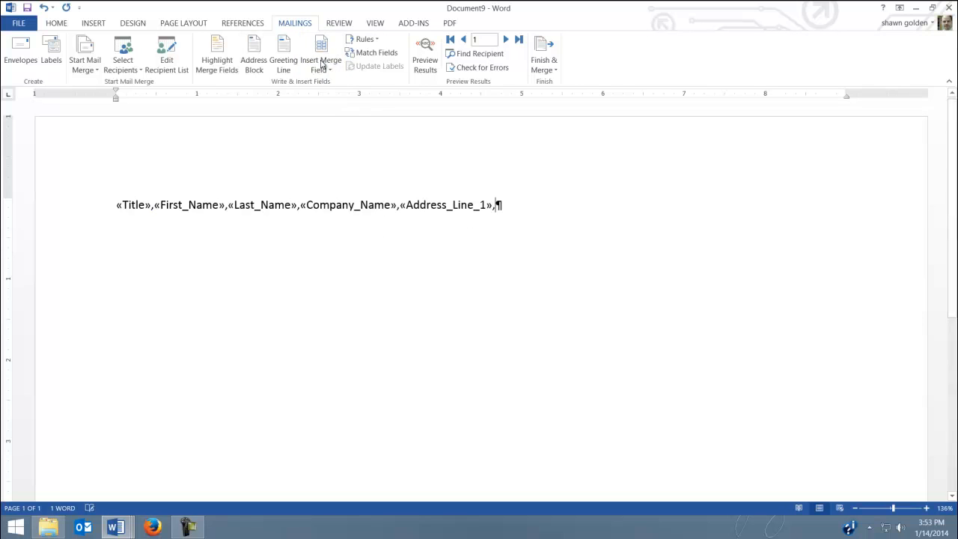
pyautogui.click(317, 57)
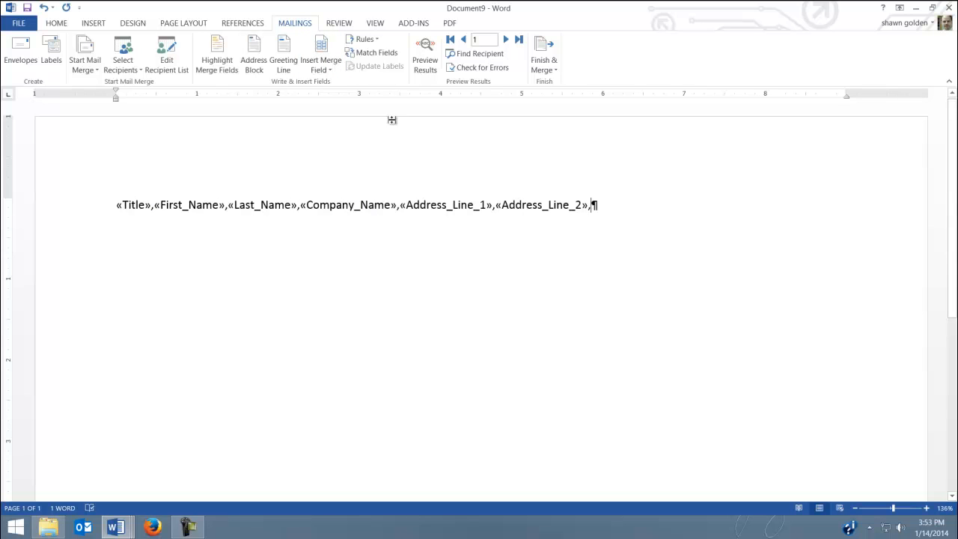
pyautogui.click(324, 60)
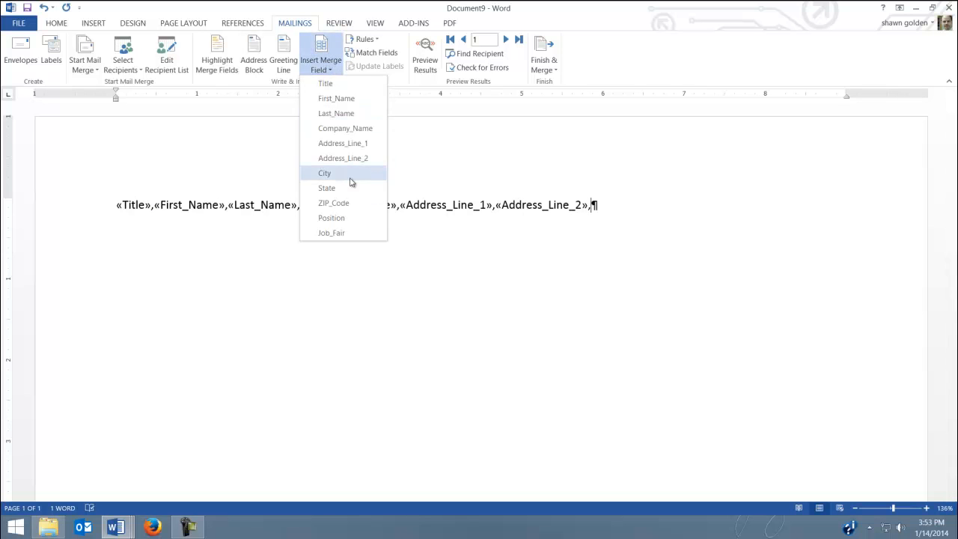
pyautogui.click(323, 174)
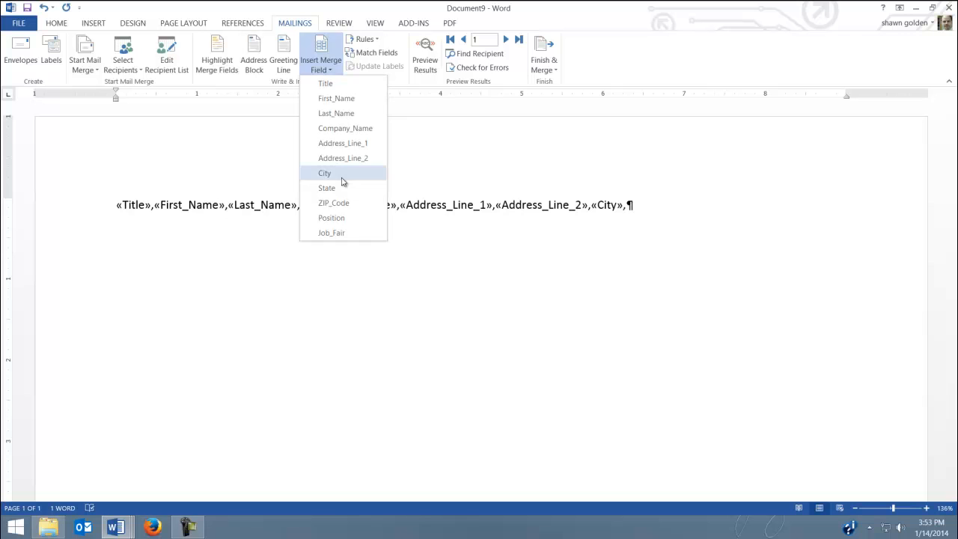
pyautogui.click(324, 188)
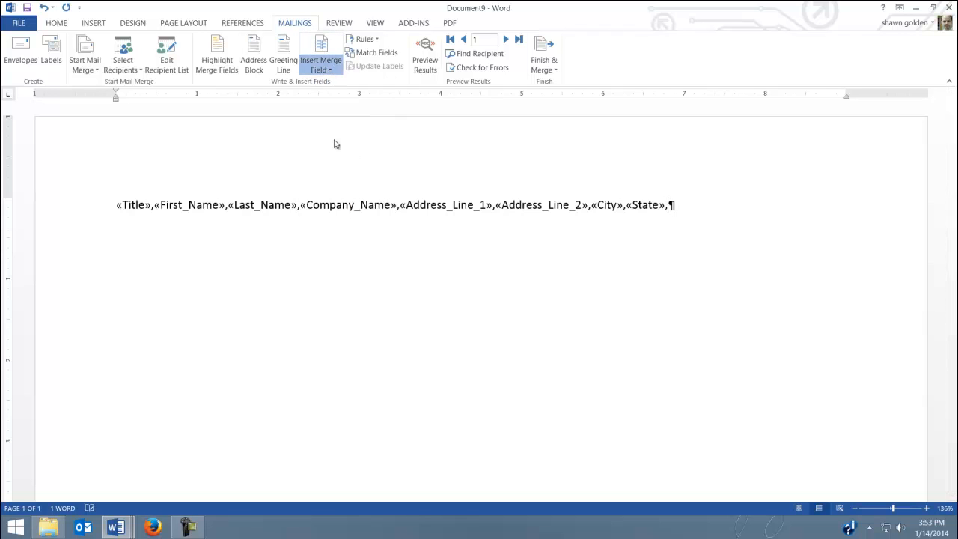
pyautogui.click(327, 54)
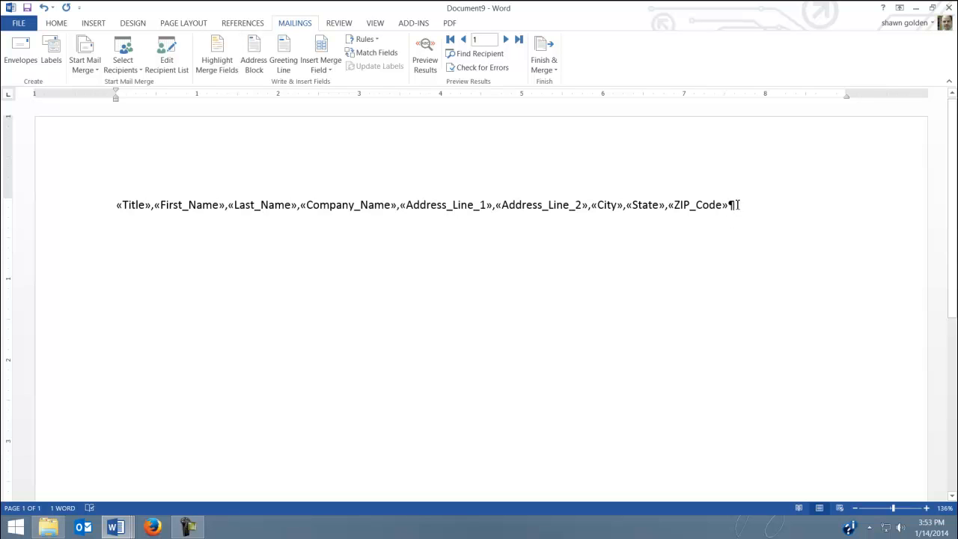
# End the field line with a paragraph break and preview the merged records.
pyautogui.press('Enter')
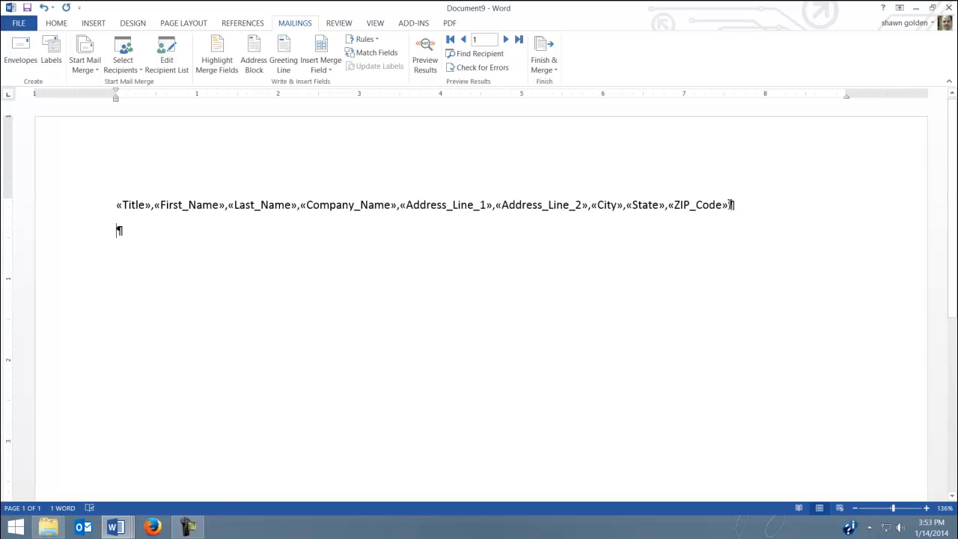
pyautogui.moveTo(548, 55)
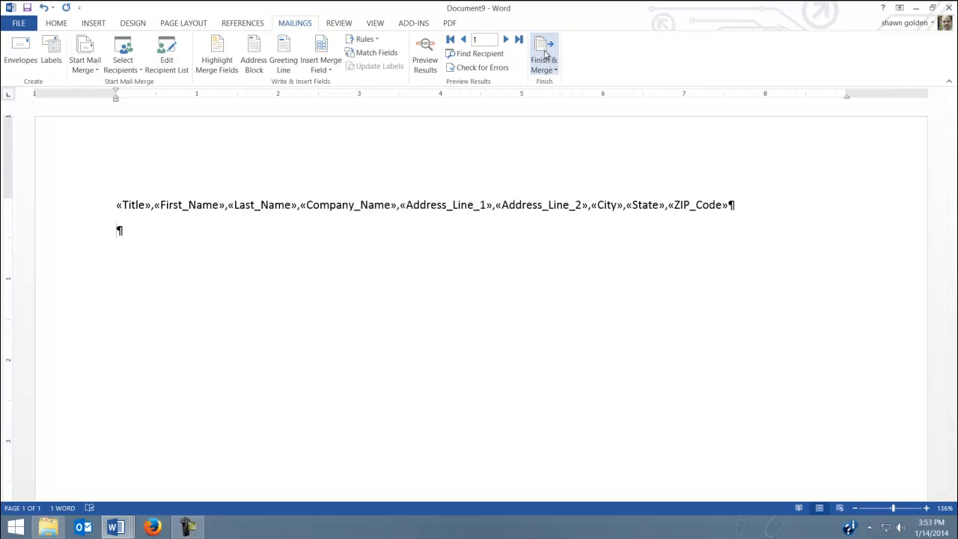
pyautogui.click(425, 52)
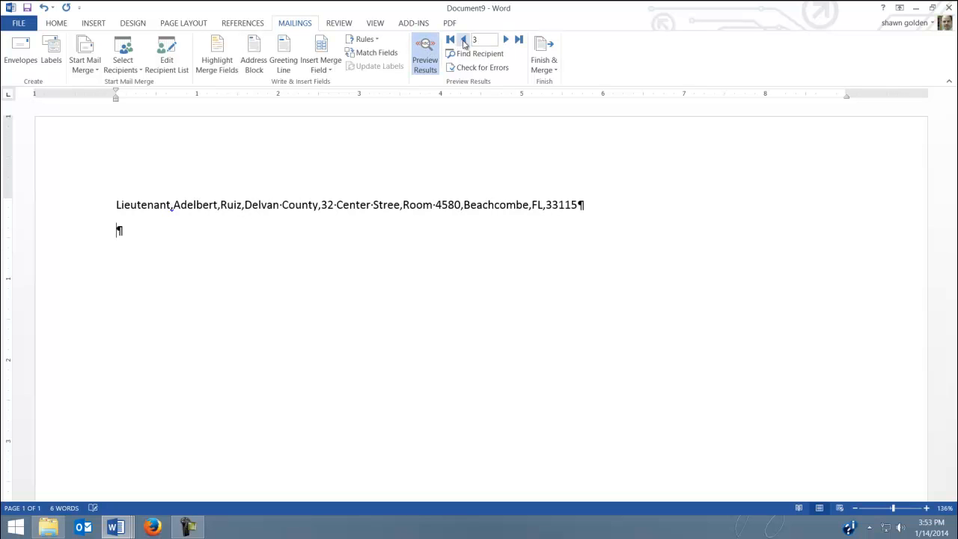
pyautogui.click(446, 39)
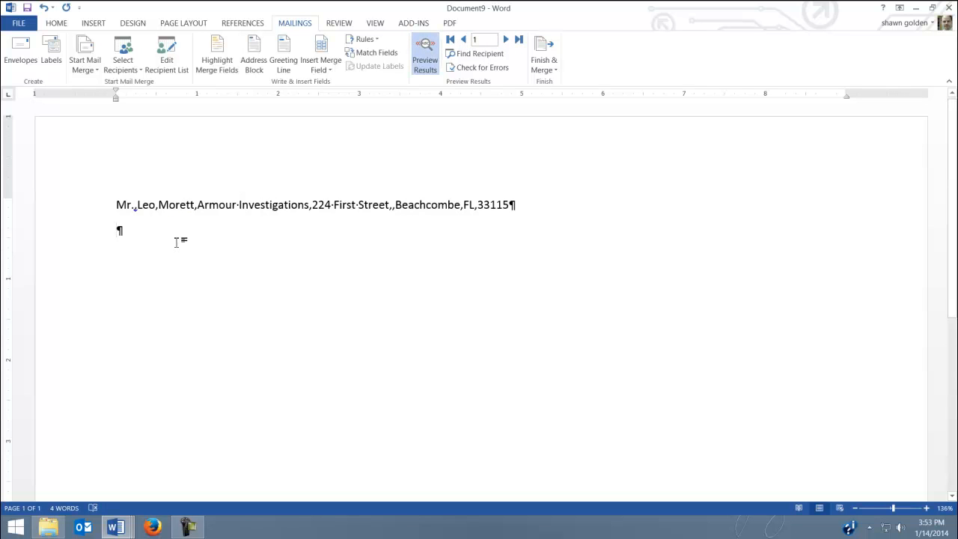
pyautogui.click(425, 52)
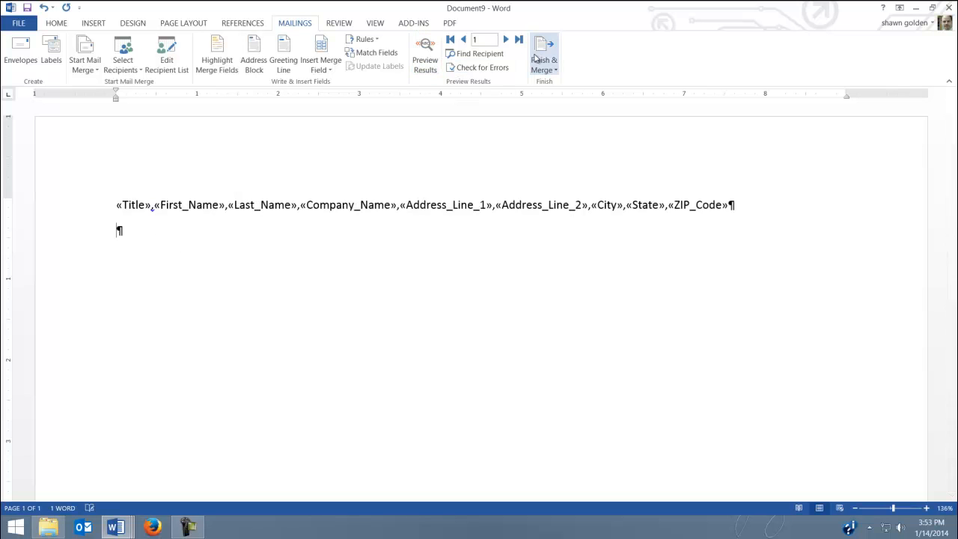
pyautogui.moveTo(545, 52)
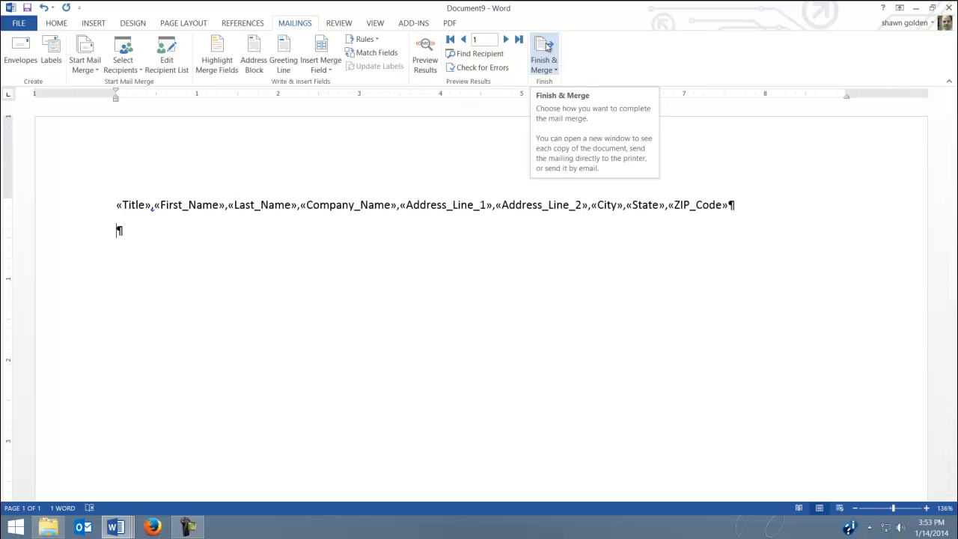
# Finish the merge into a new editable document containing all five records.
pyautogui.click(549, 54)
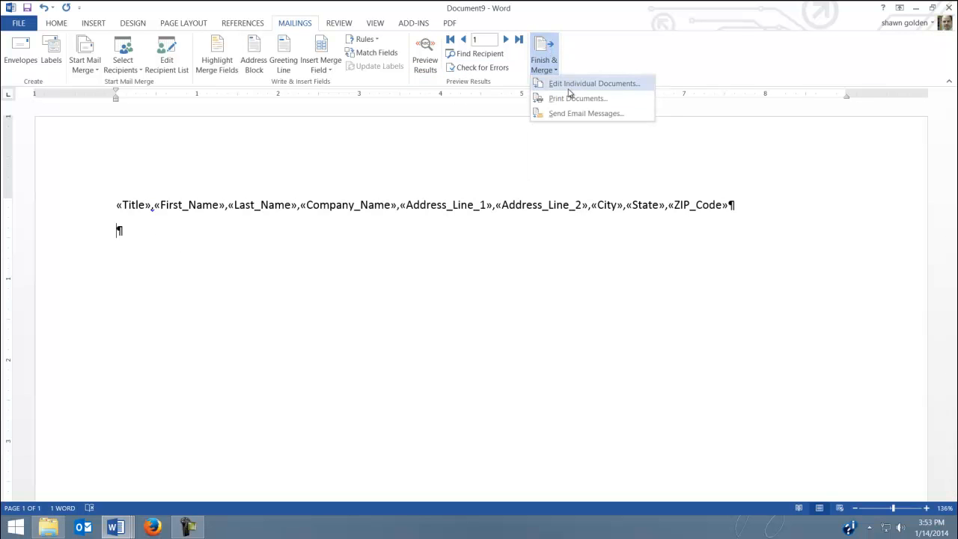
pyautogui.click(596, 83)
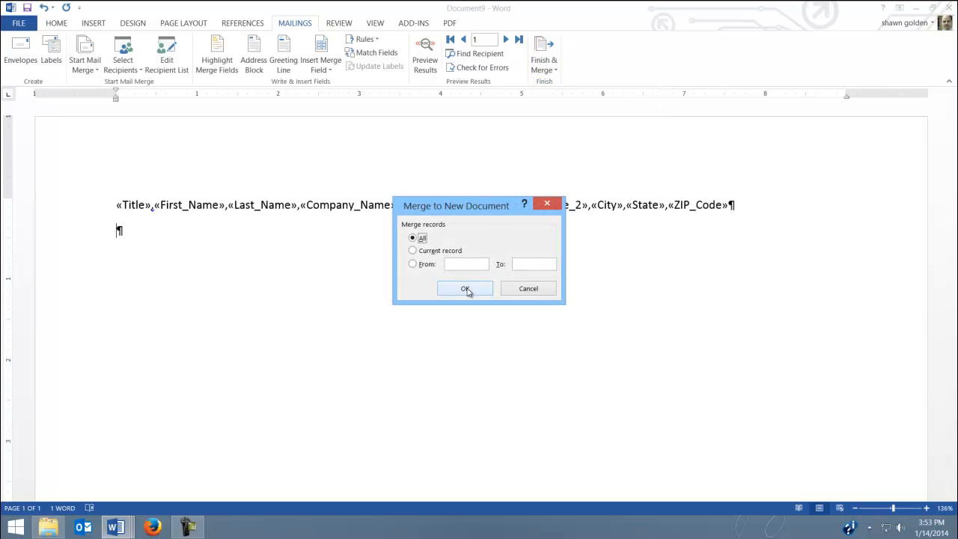
pyautogui.click(465, 288)
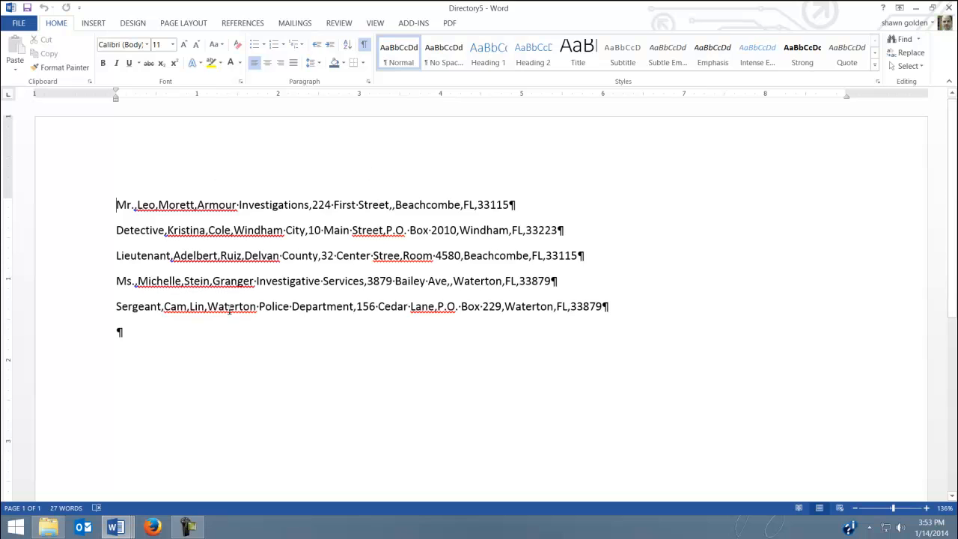
pyautogui.moveTo(287, 306)
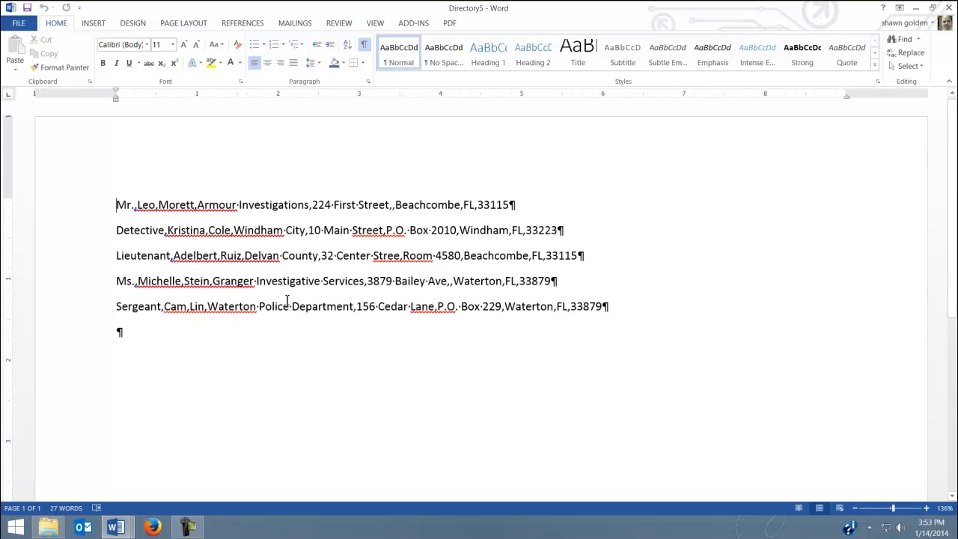
pyautogui.moveTo(626, 310)
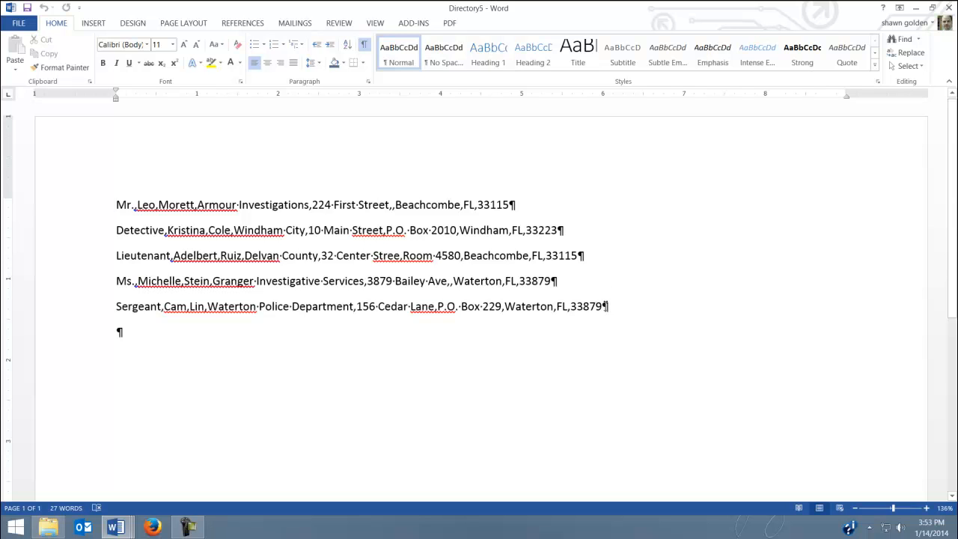
# Convert the five selected record lines into a table split at the commas.
pyautogui.moveTo(116, 204); pyautogui.dragTo(608, 305)
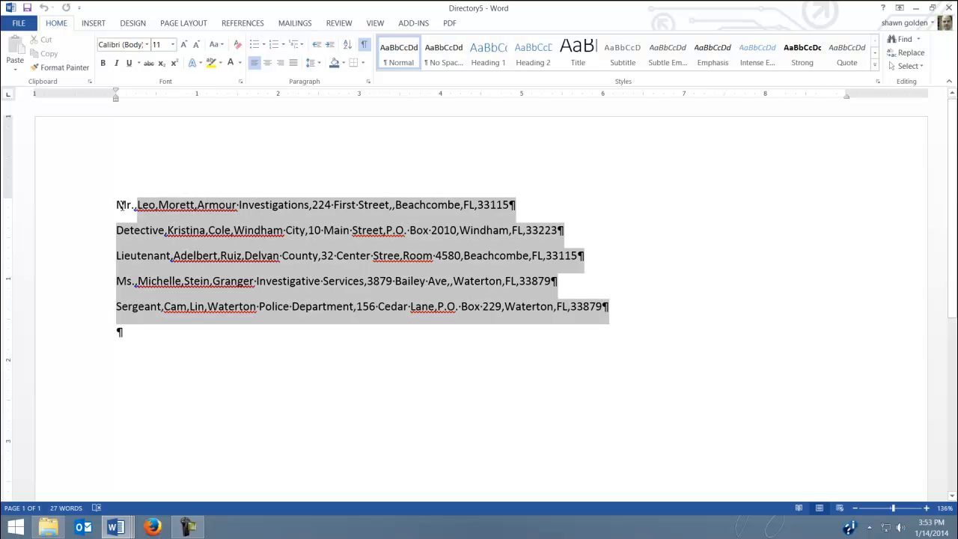
pyautogui.click(92, 22)
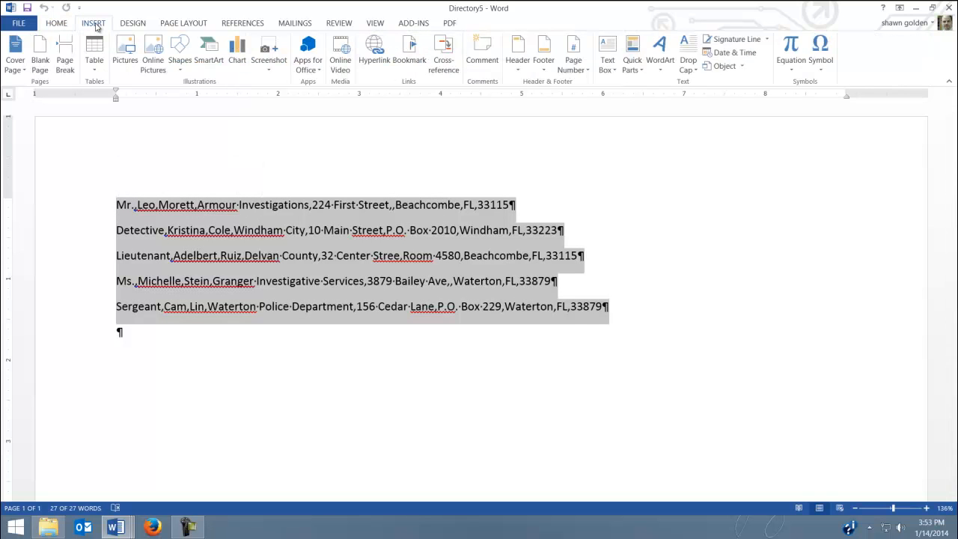
pyautogui.click(93, 47)
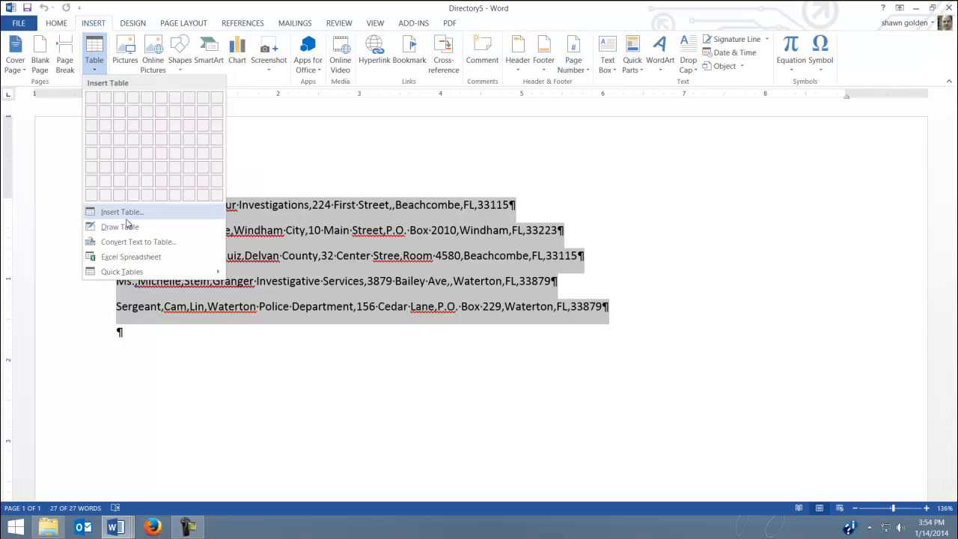
pyautogui.moveTo(158, 243)
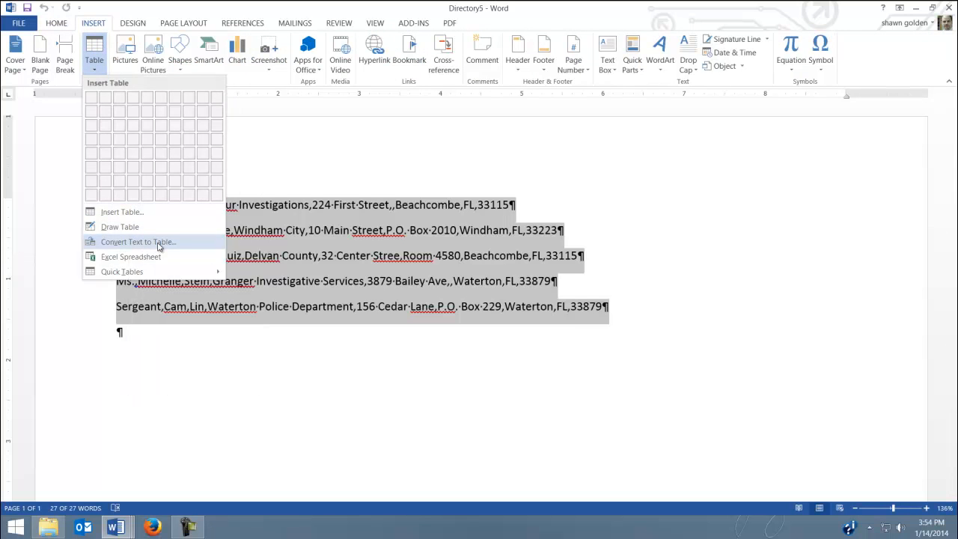
pyautogui.click(137, 241)
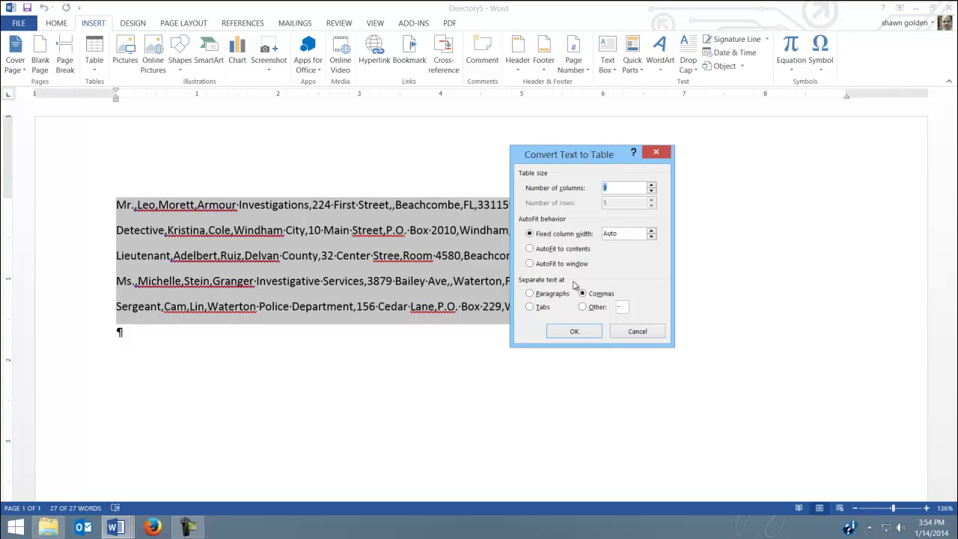
pyautogui.moveTo(551, 284)
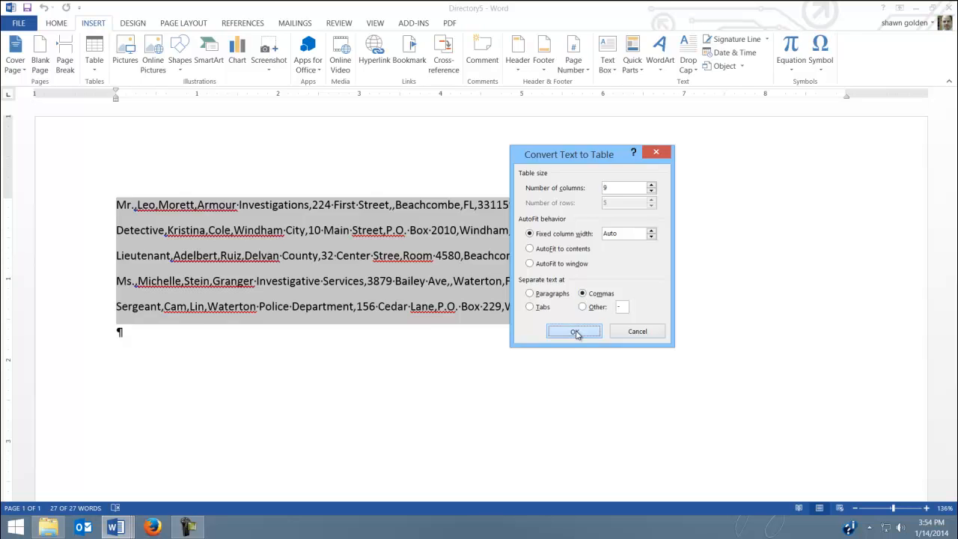
pyautogui.click(575, 331)
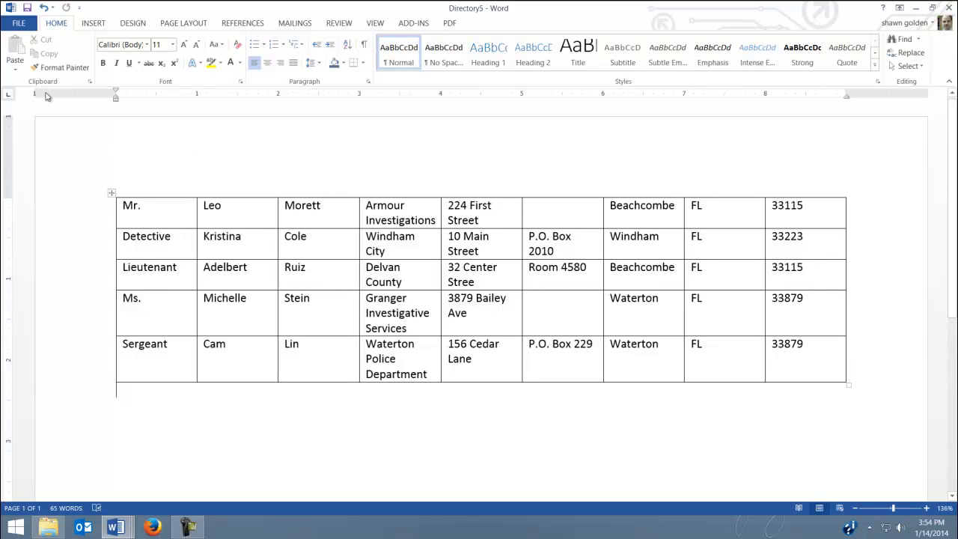
# Bring up the file options to save the converted directory document.
pyautogui.click(17, 24)
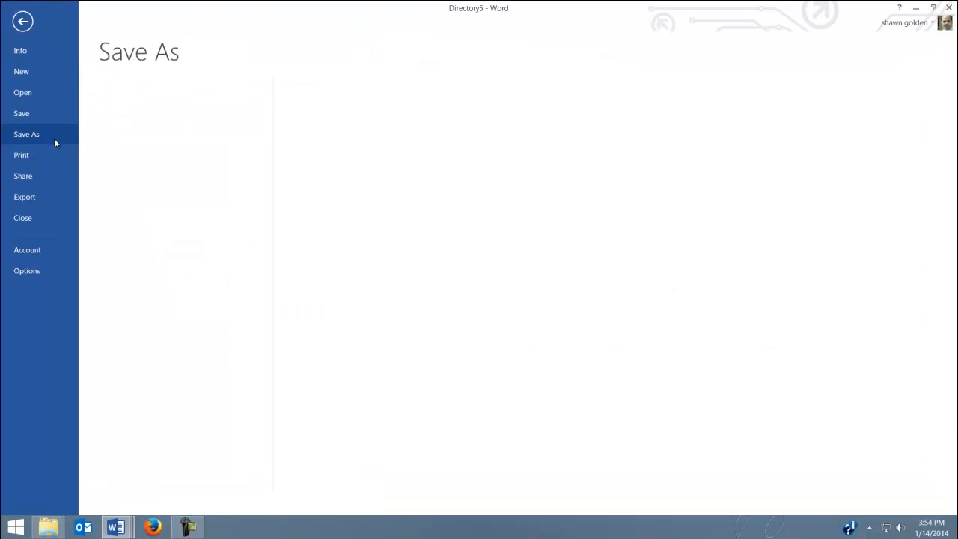
# Save the document in the 12000 folder under the name 'directory'.
pyautogui.click(27, 135)
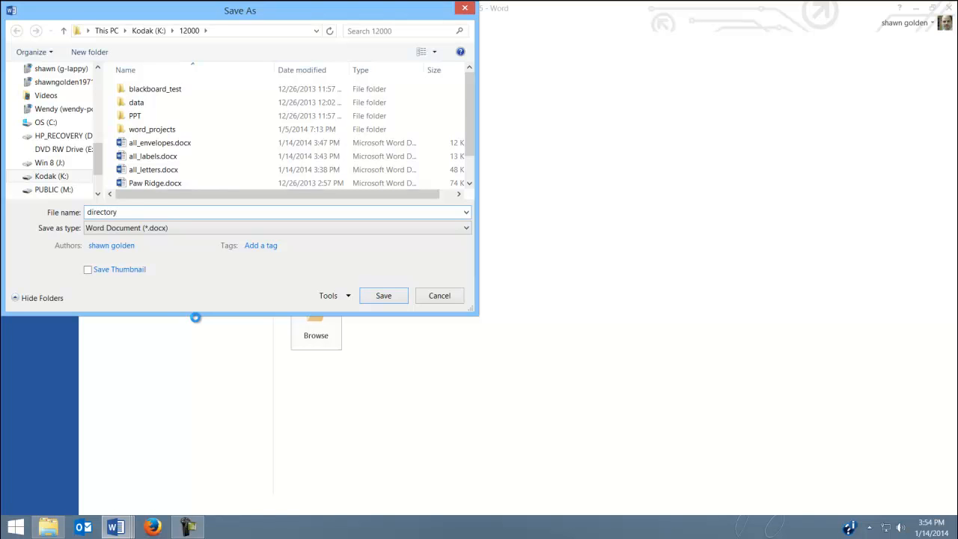
pyautogui.click(384, 296)
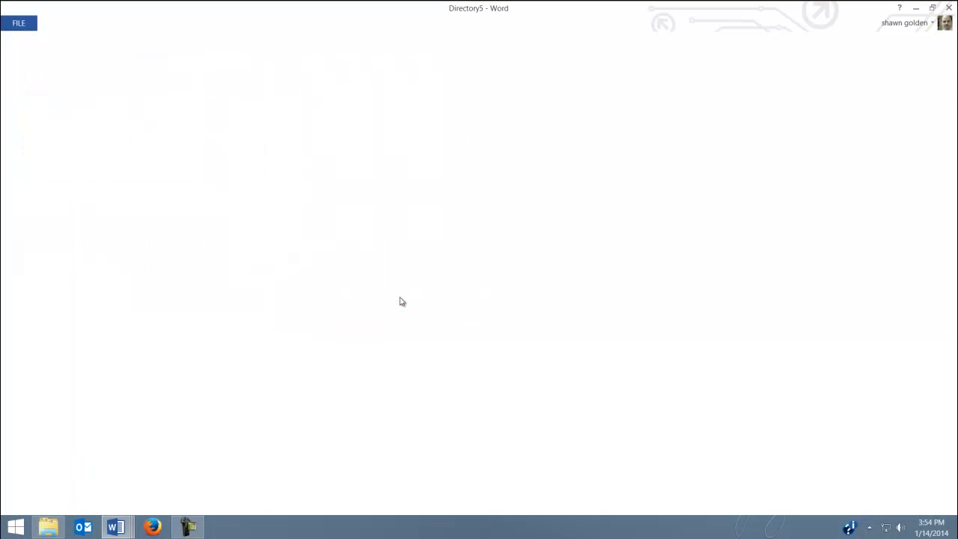